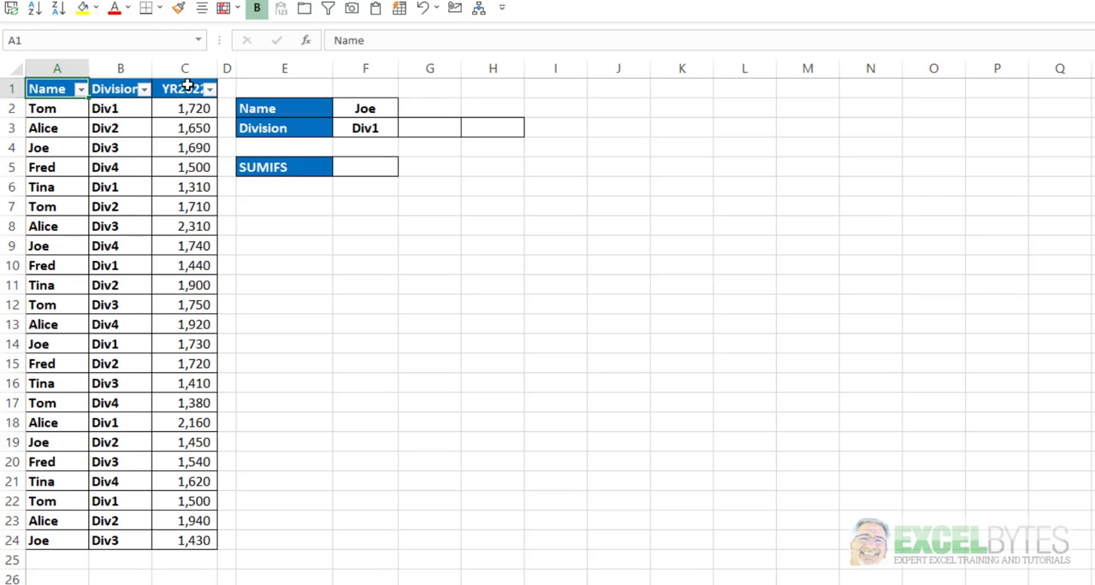
{"action": "mouse_move", "coordinate": [195, 44]}
{"action": "type", "text": "=SUMIFS(Data,Name,F2,di"}
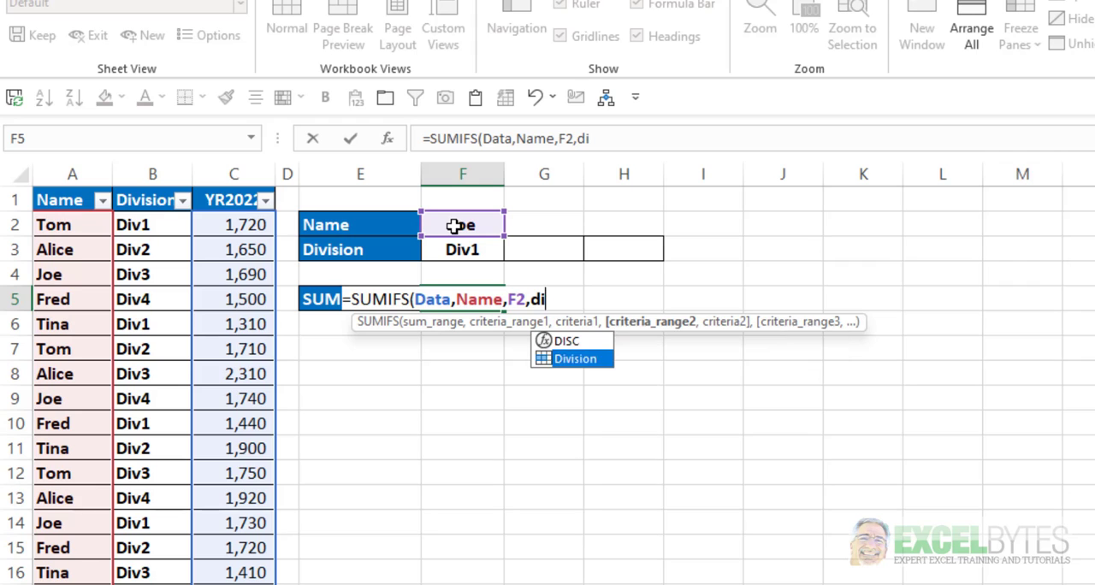
Accept the Division column in the SUMIFS criteria for Joe's Div1 total in F5
{"action": "type", "text": "Division,F3:G3)"}
{"action": "key", "text": "Enter"}
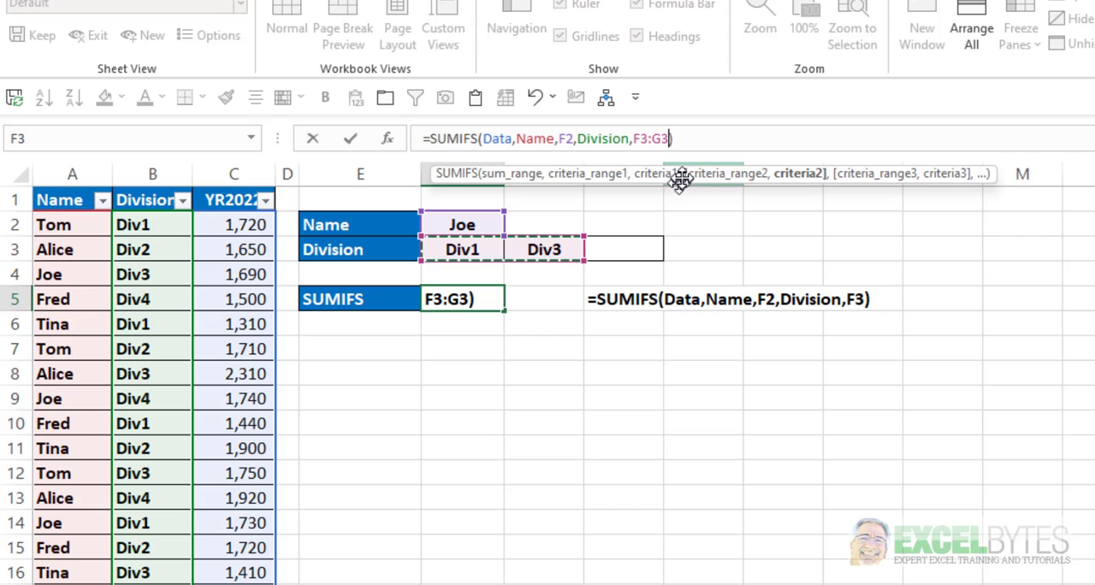
Commit F5's SUMIFS with the division criteria widened to F3:G3
{"action": "key", "text": "Enter"}
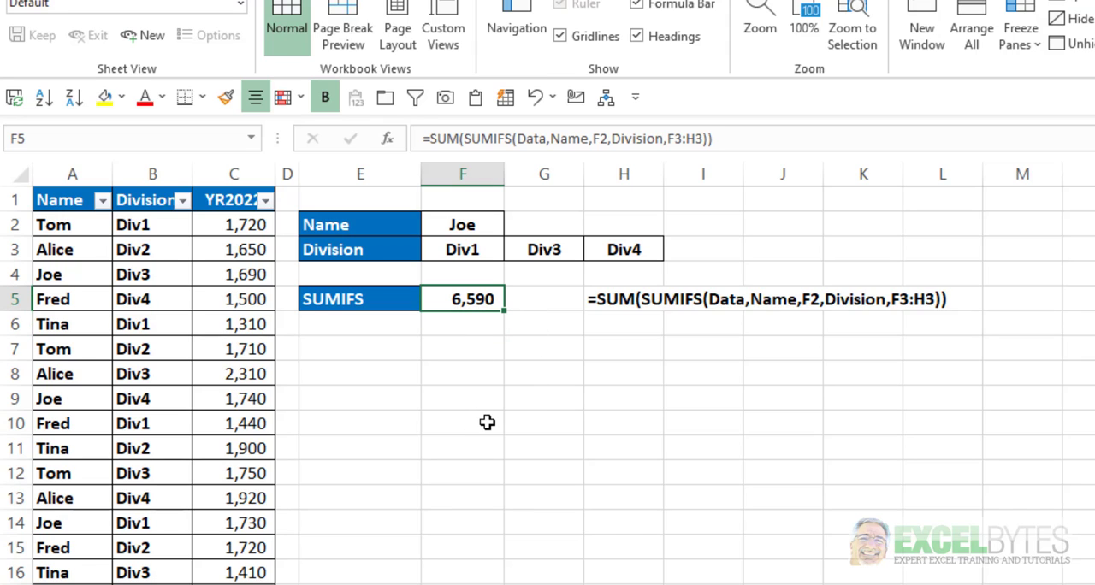
Confirm F5 as an array formula with Ctrl+Shift+Enter, then begin rewriting it as =SUMPRODUCT(
{"action": "key", "text": "Ctrl+Shift+Enter"}
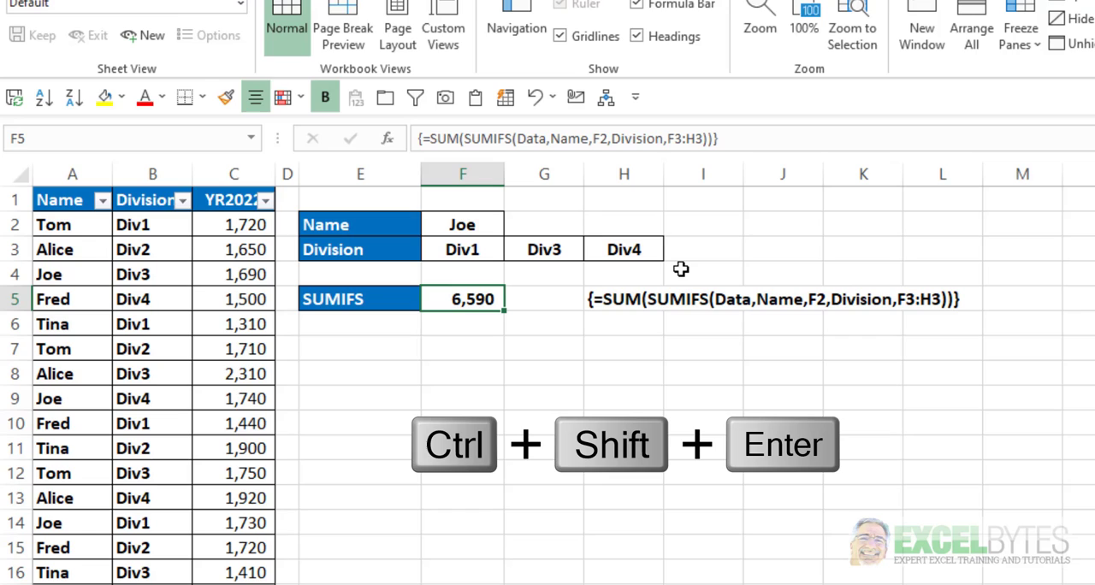
{"action": "type", "text": "=SUMpr("}
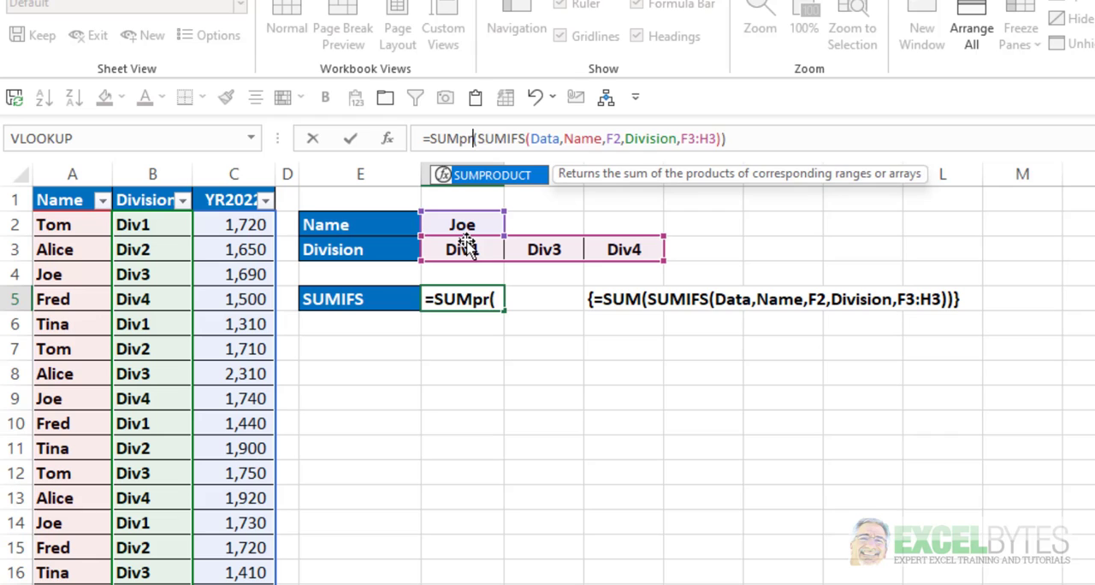